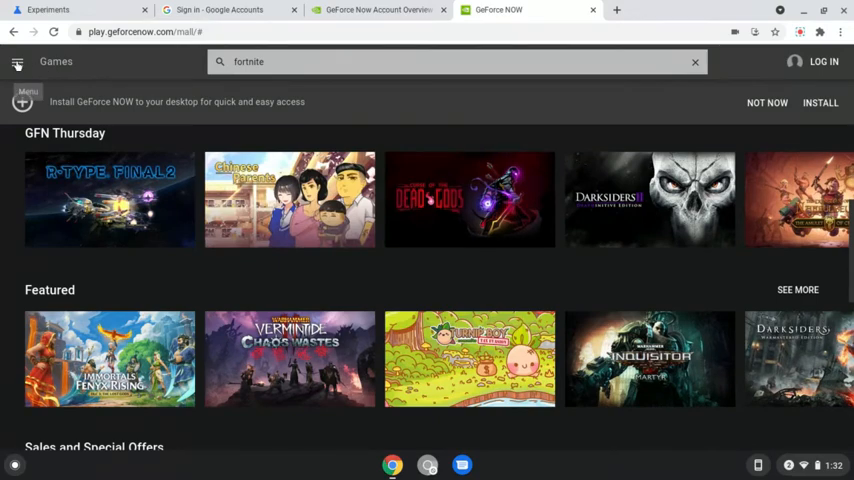
# Step: Go to Settings via the menu and scroll to the server location options
pyautogui.click(17, 61)
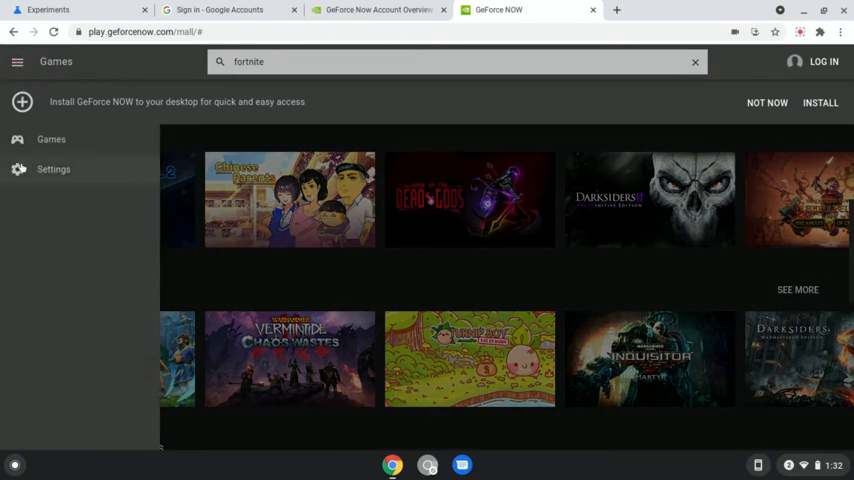
pyautogui.click(53, 169)
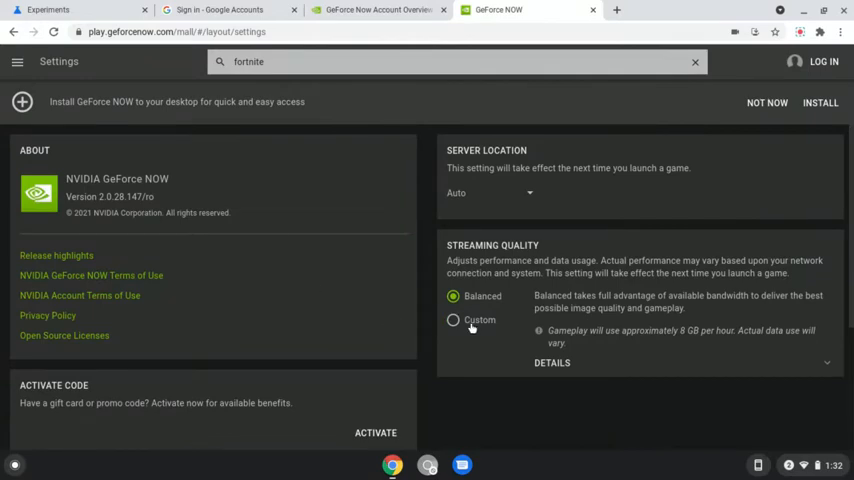
pyautogui.scroll(-3)
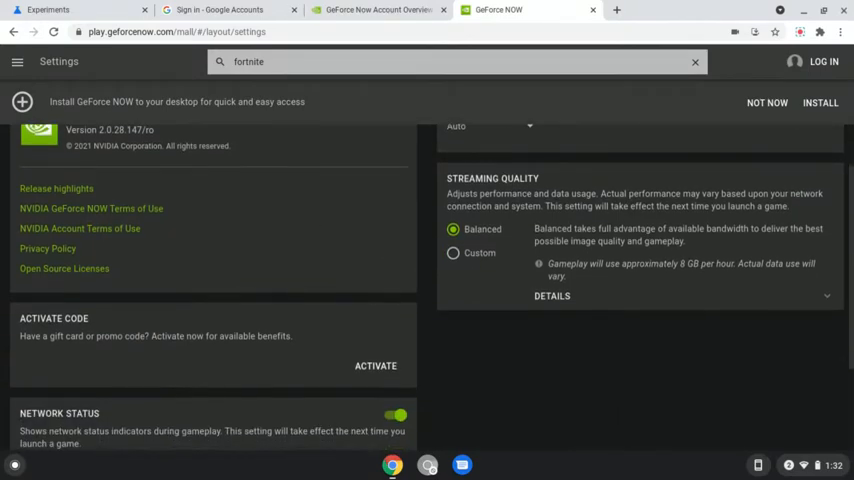
pyautogui.scroll(-3)
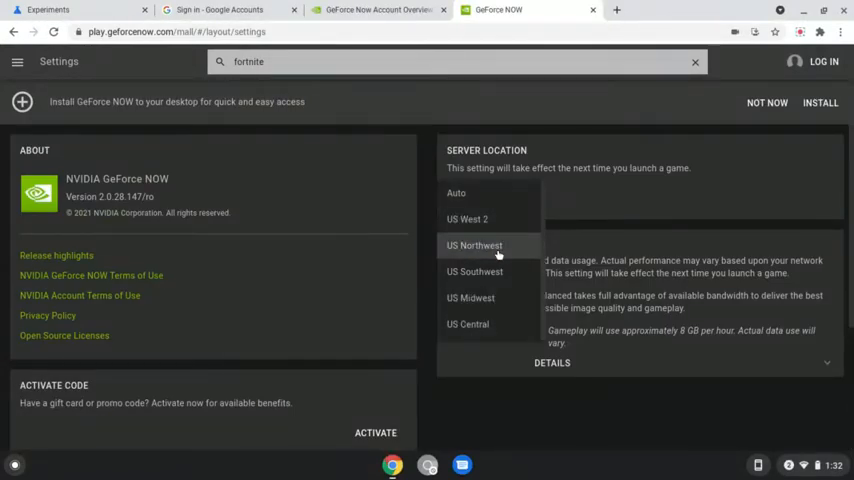
pyautogui.moveTo(490, 271)
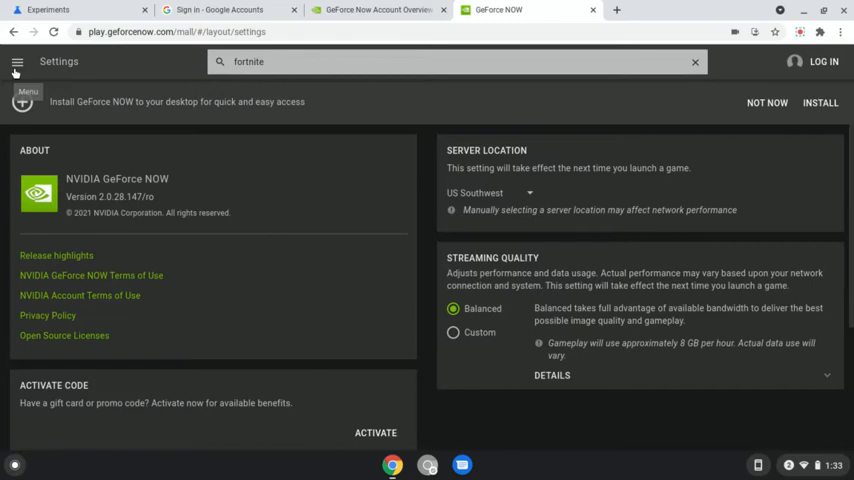
# Step: Return to the Games page and scroll down through the results
pyautogui.click(17, 61)
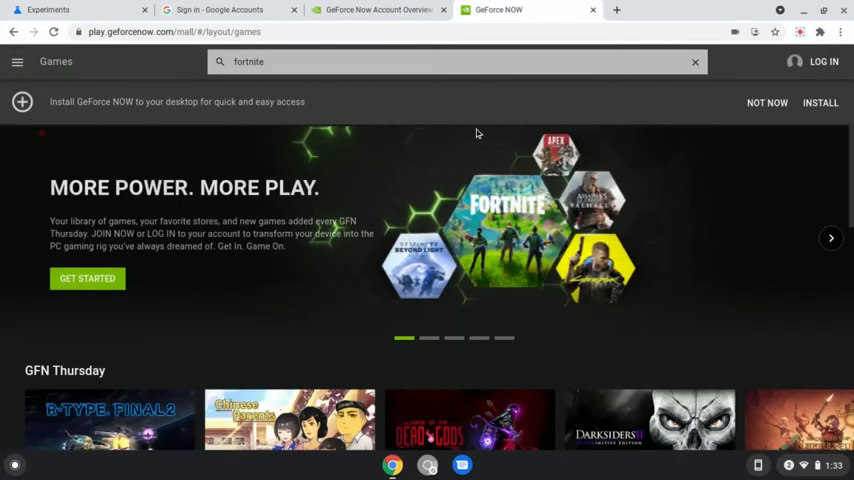
pyautogui.scroll(-3)
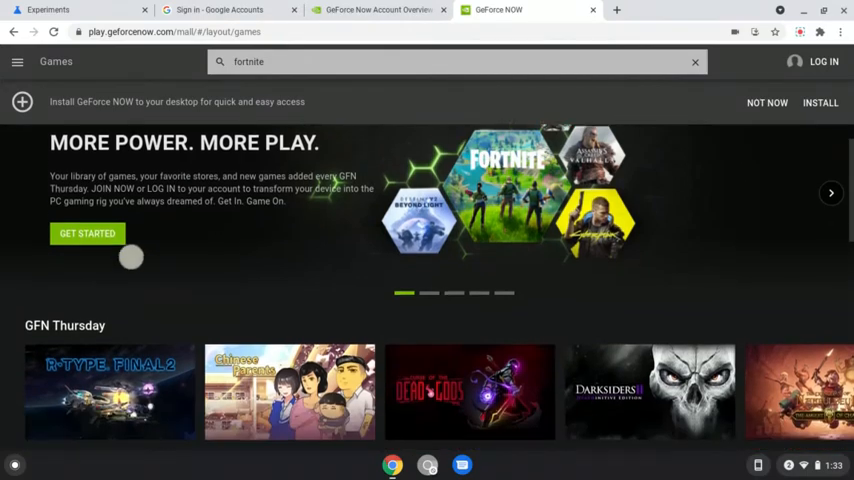
pyautogui.scroll(-3)
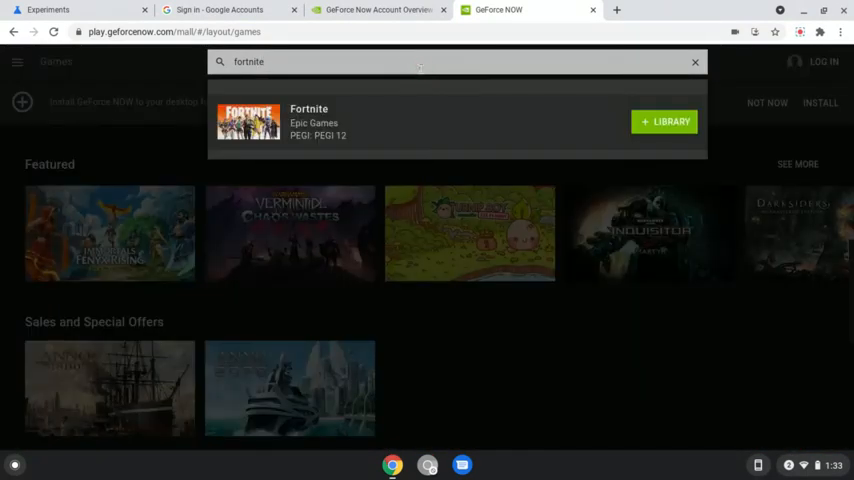
# Step: Launch Fortnite from the search result, start the login, then cancel it
pyautogui.click(664, 121)
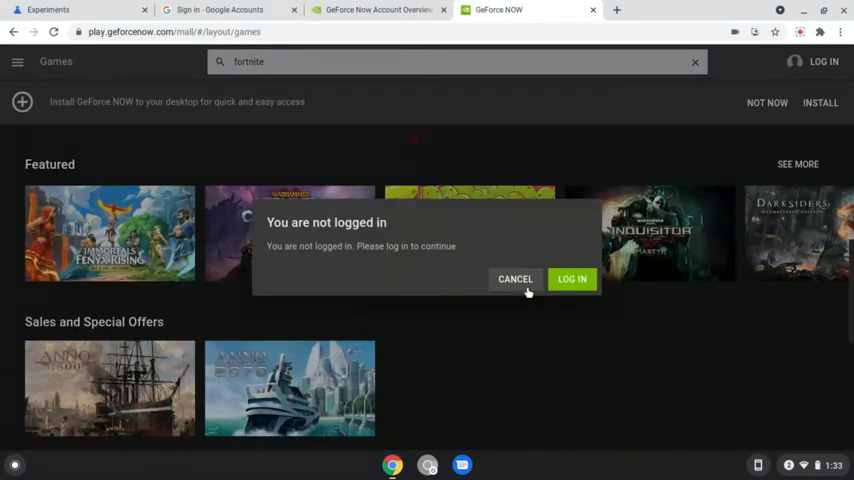
pyautogui.click(572, 279)
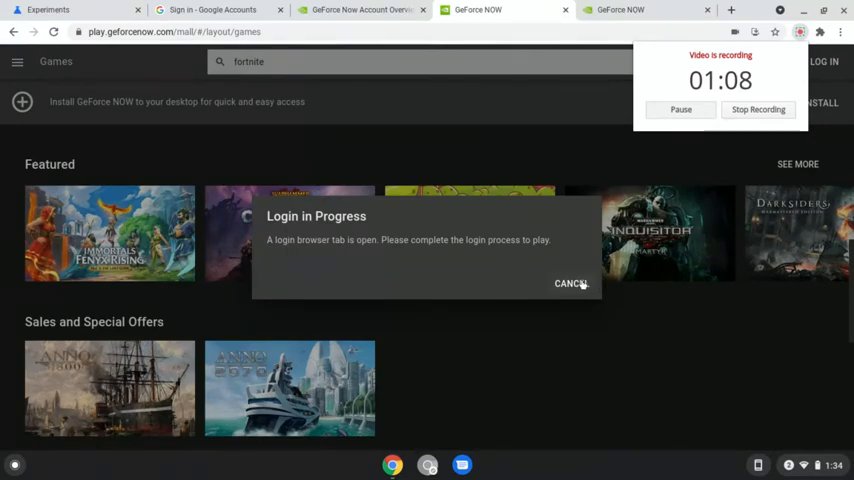
pyautogui.click(571, 283)
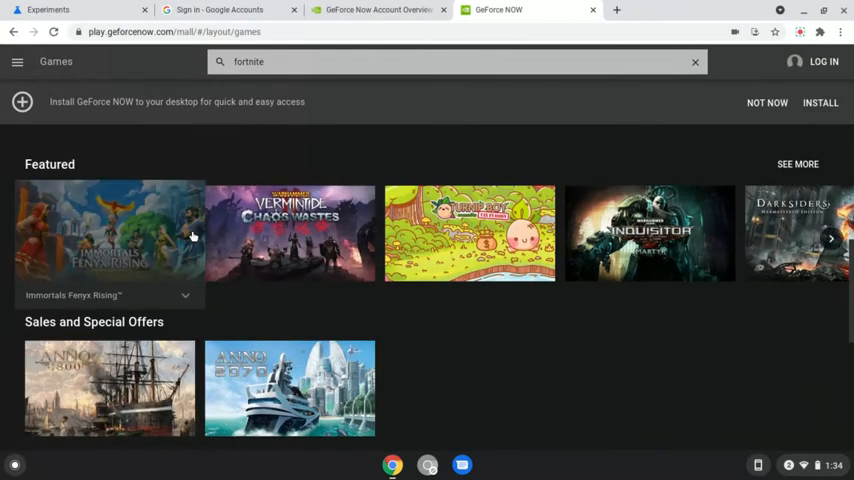